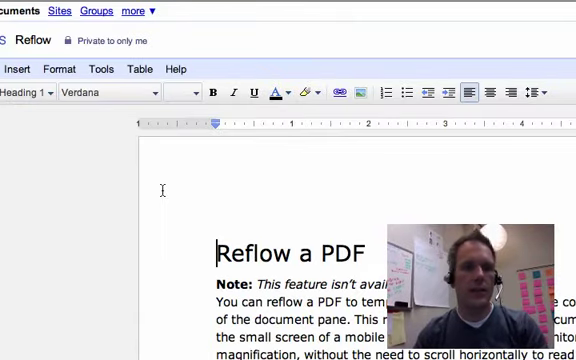
Step: Publish the Reflow document to the web from the Share menu
{"action": "scroll", "scroll_direction": "down", "scroll_amount": 3}
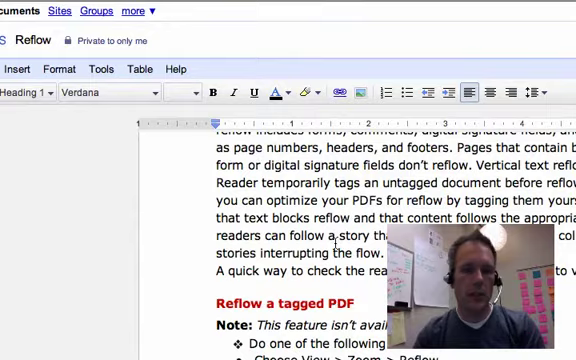
{"action": "scroll", "scroll_direction": "down", "scroll_amount": 3}
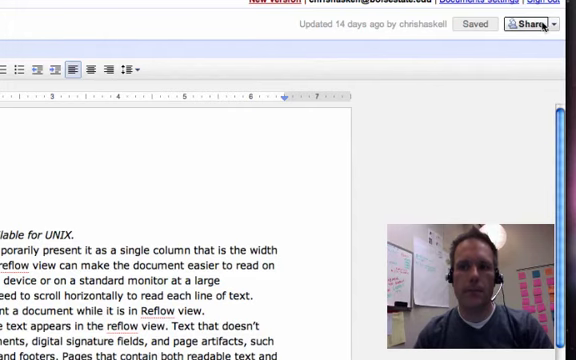
{"action": "left_click", "coordinate": [524, 20]}
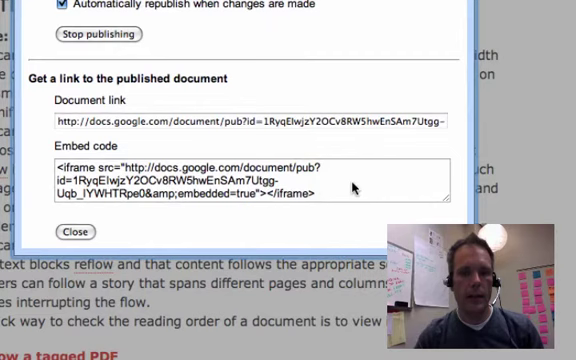
Step: Select and copy the full iframe embed code of the published document
{"action": "triple_click", "coordinate": [255, 188]}
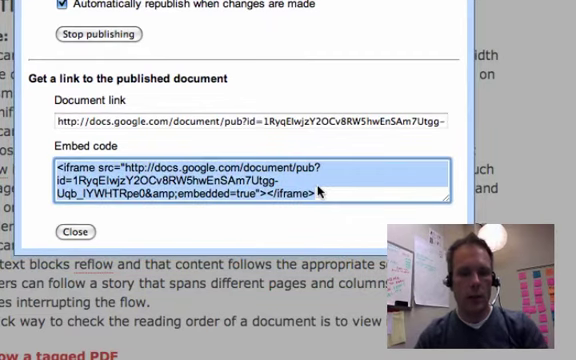
{"action": "right_click", "coordinate": [250, 190]}
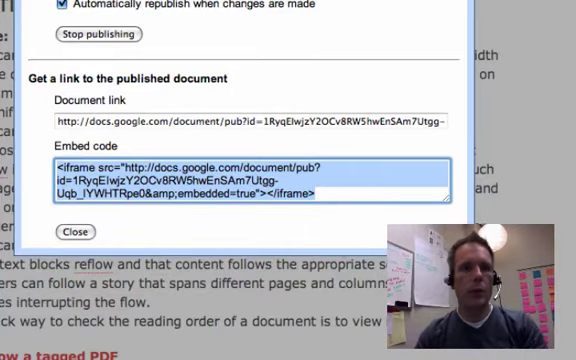
{"action": "left_click", "coordinate": [70, 233]}
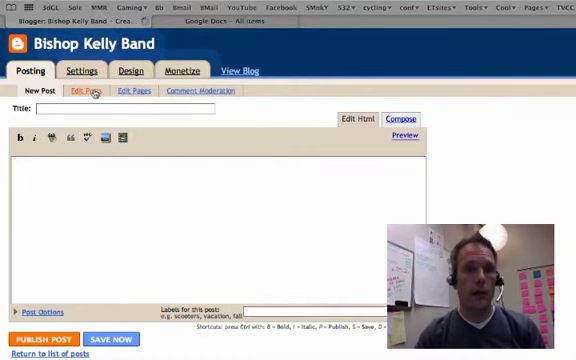
Step: Create a new Blogger post from Edit Posts and title it 'Google Doc'
{"action": "left_click", "coordinate": [88, 91]}
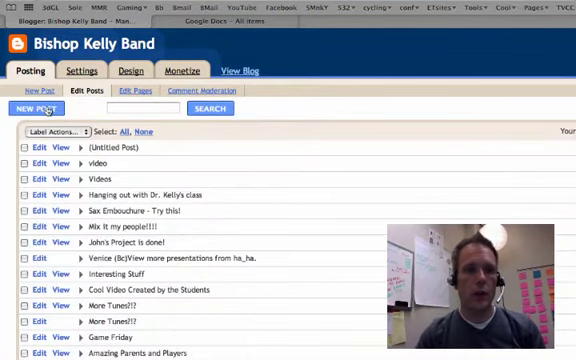
{"action": "left_click", "coordinate": [36, 108]}
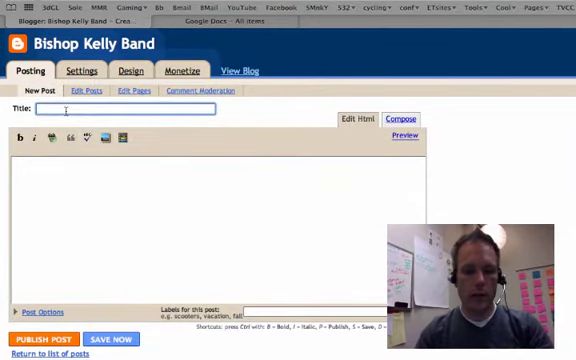
{"action": "type", "text": "Google Doc"}
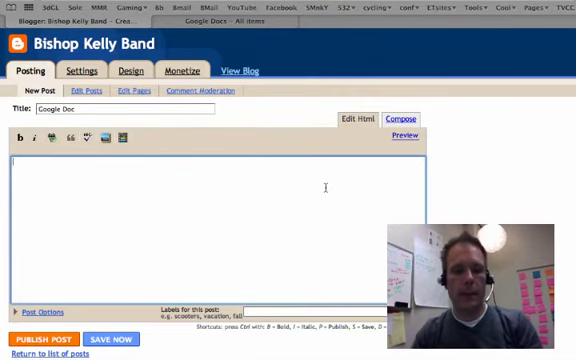
Step: Paste the copied iframe embed code into the post body
{"action": "right_click", "coordinate": [320, 185]}
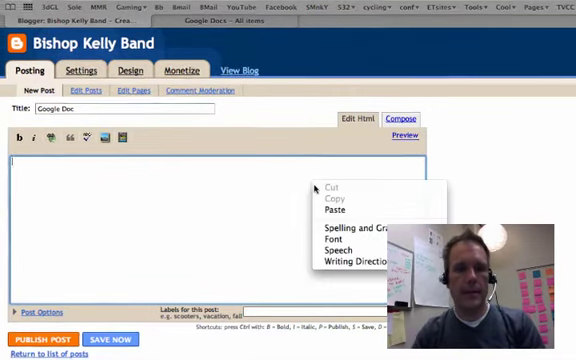
{"action": "left_click", "coordinate": [329, 210]}
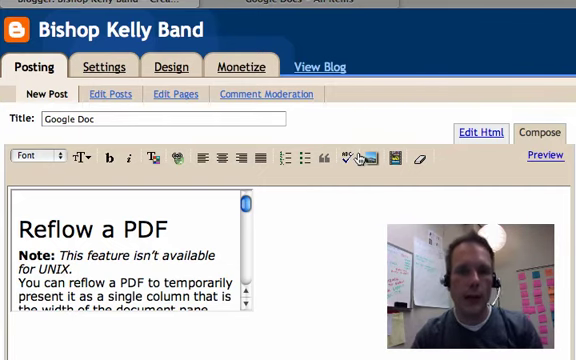
Step: Check the iframe HTML, publish the post, and scroll through the embedded Reflow document
{"action": "left_click", "coordinate": [481, 132]}
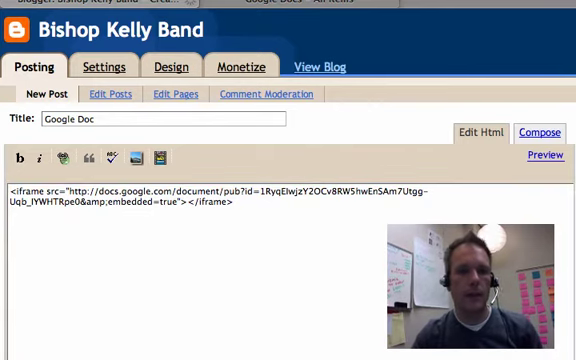
{"action": "left_click", "coordinate": [316, 66]}
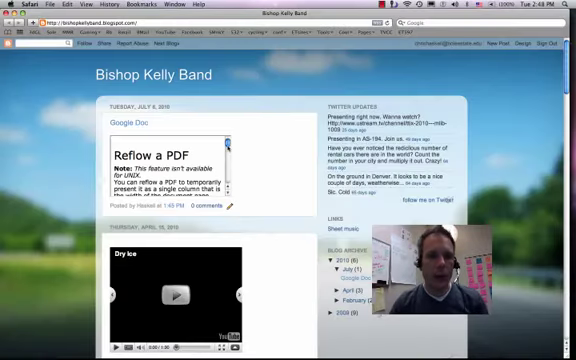
{"action": "scroll", "scroll_direction": "down", "scroll_amount": 3}
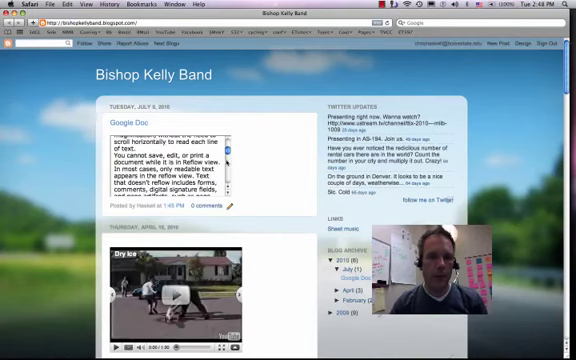
{"action": "scroll", "scroll_direction": "down", "scroll_amount": 3}
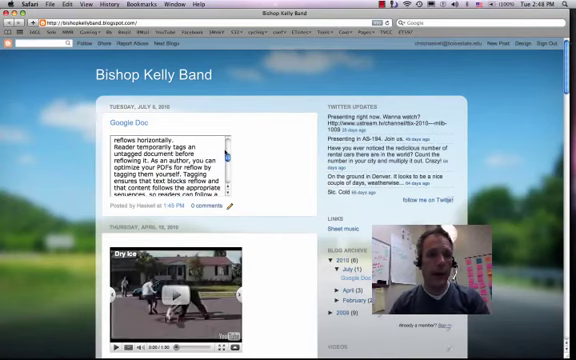